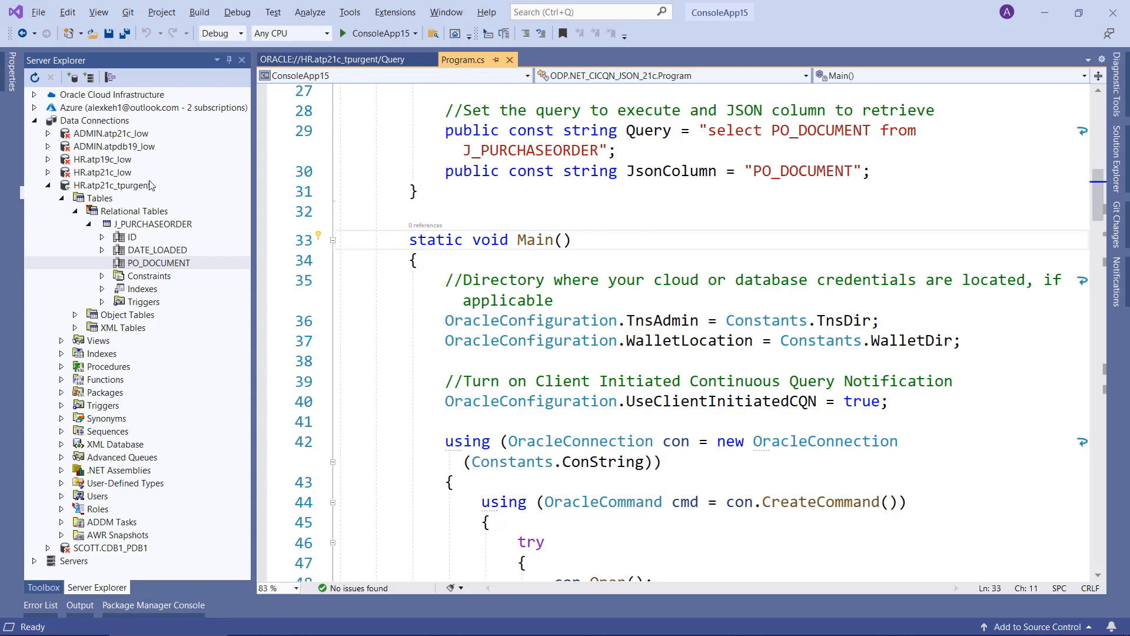
{"action": "mouse_move", "coordinate": [136, 186]}
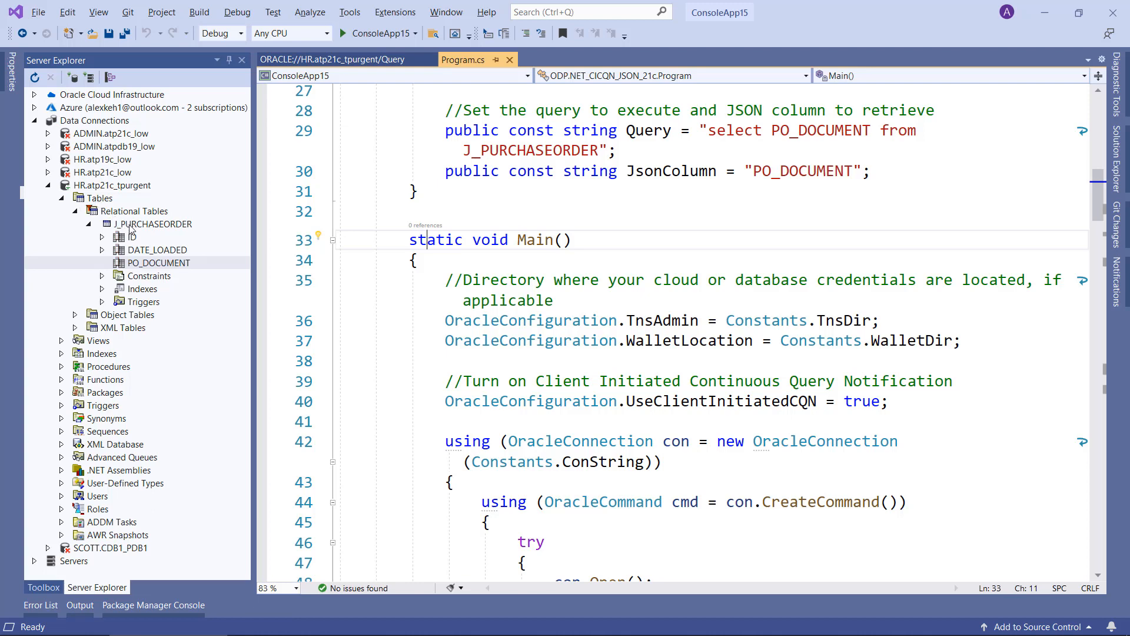
Step: Select the PO_DOCUMENT column under the J_PURCHASEORDER table in Server Explorer
{"action": "left_click", "coordinate": [152, 224]}
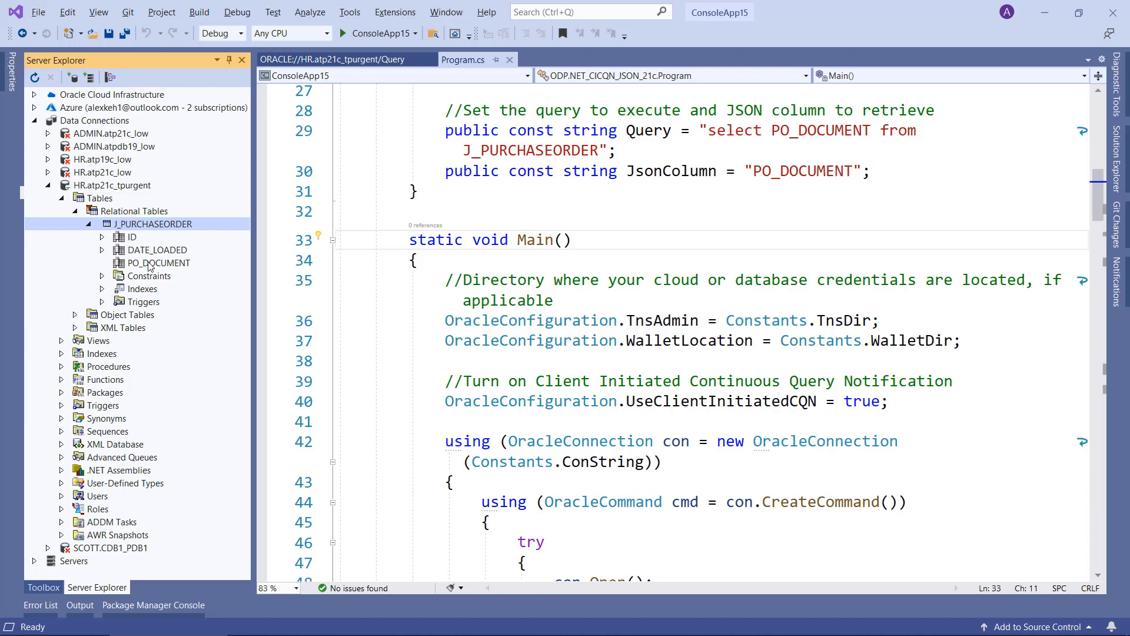
{"action": "left_click", "coordinate": [157, 263]}
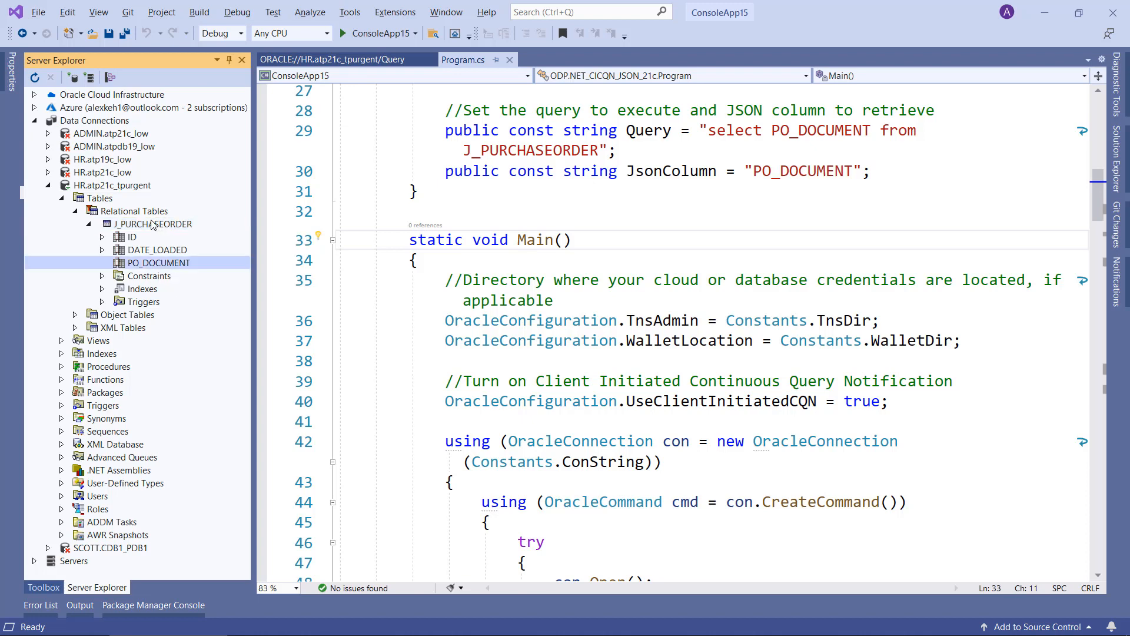
{"action": "mouse_move", "coordinate": [122, 253]}
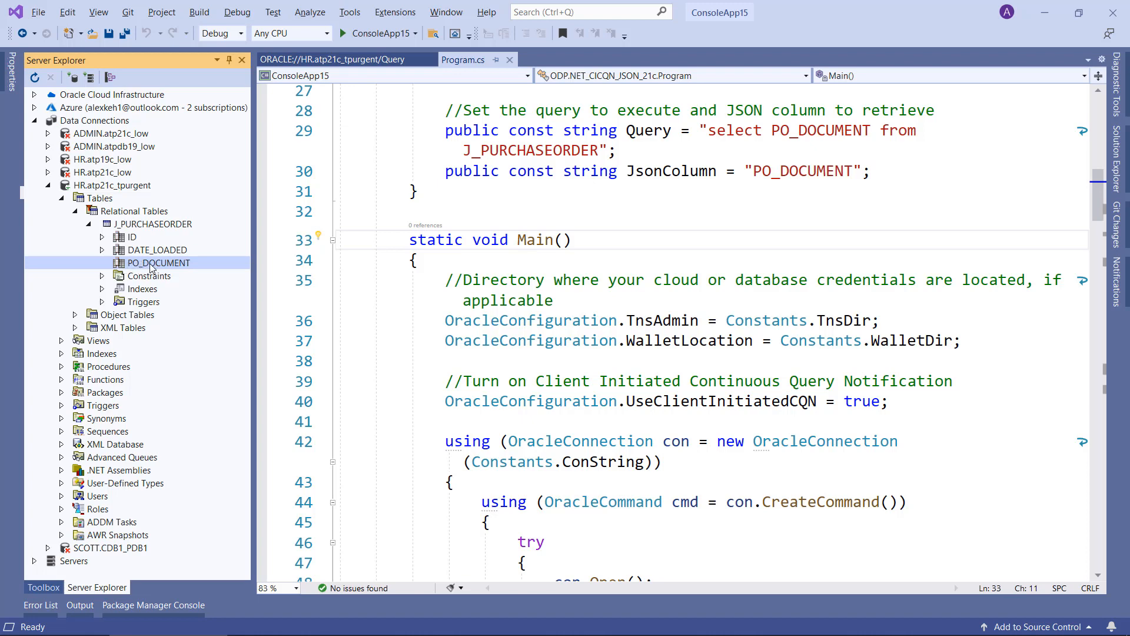
Step: Show PO_DOCUMENT's properties confirming a JSON datatype, length 8200, nullable, position 3
{"action": "left_click", "coordinate": [157, 262]}
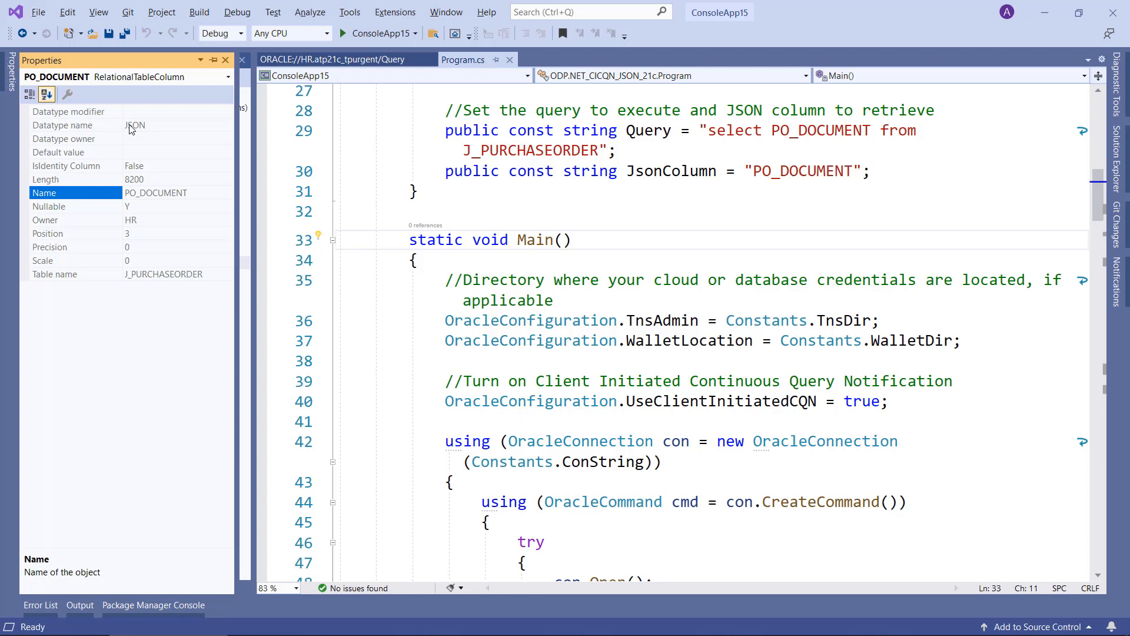
{"action": "mouse_move", "coordinate": [426, 207]}
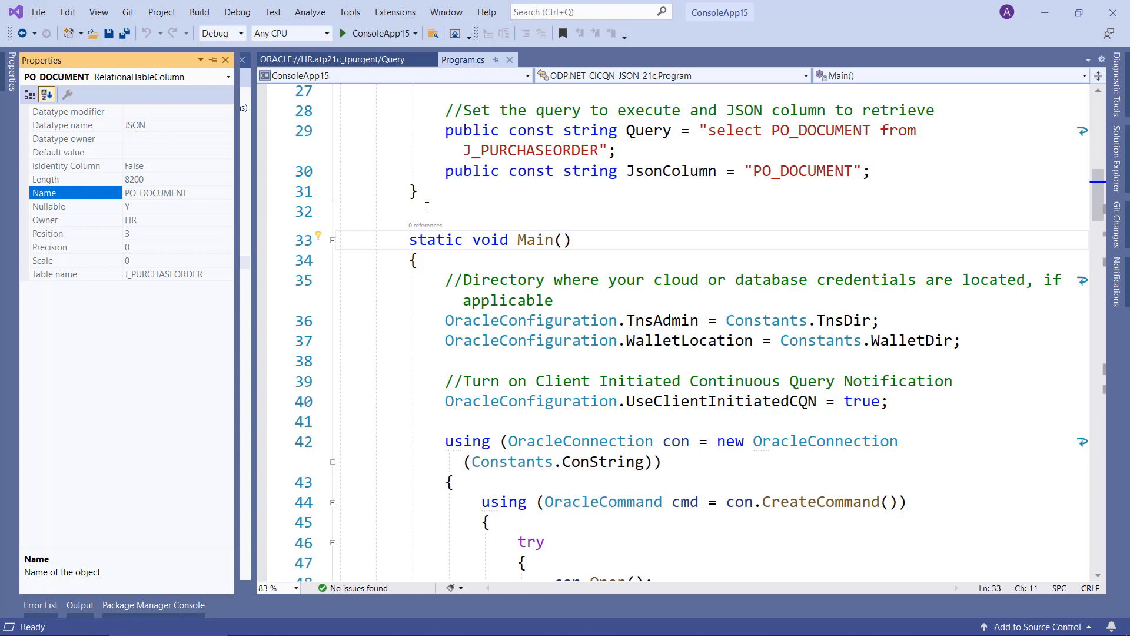
{"action": "mouse_move", "coordinate": [510, 223]}
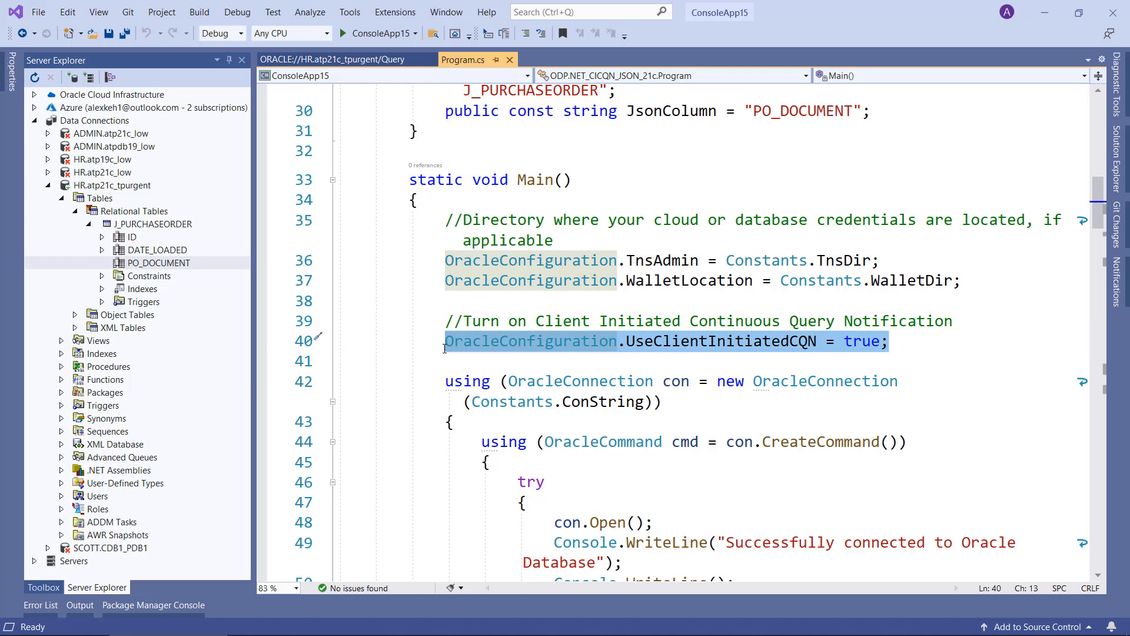
Step: Auto-hide Server Explorer and scroll Program.cs down to the Main method's CQN setup
{"action": "scroll", "scroll_direction": "down", "scroll_amount": 3}
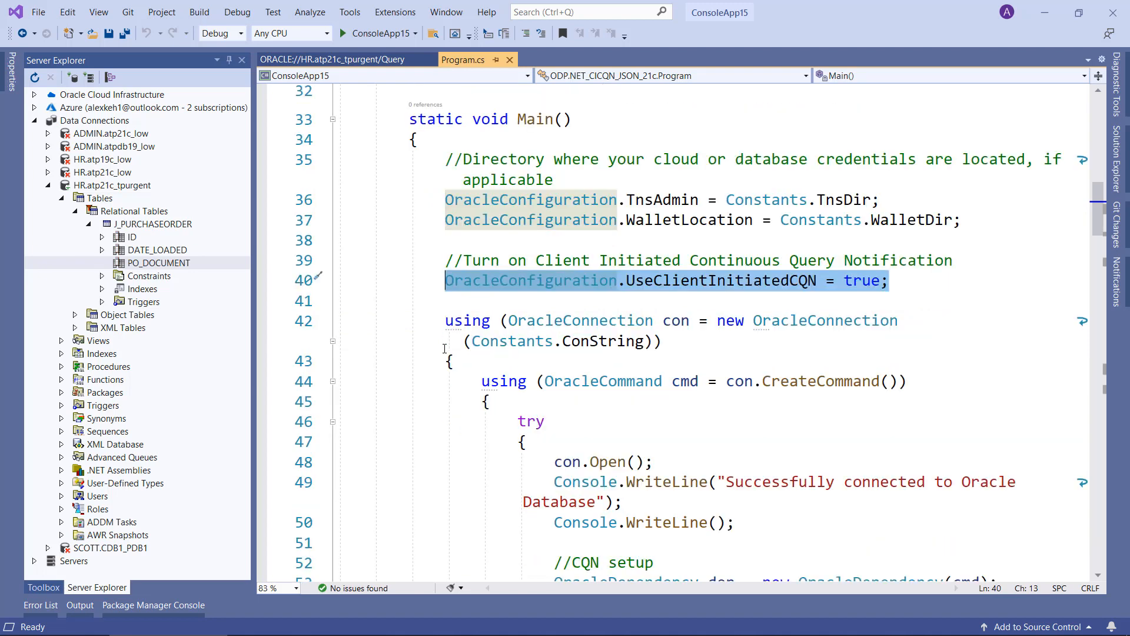
{"action": "scroll", "scroll_direction": "down", "scroll_amount": 3}
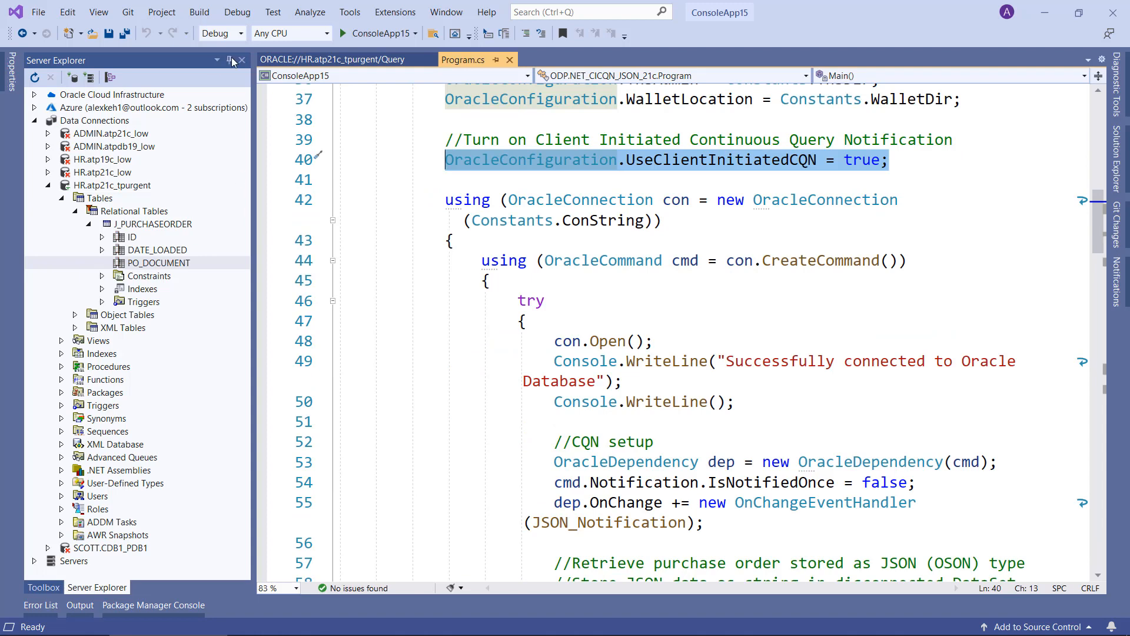
{"action": "left_click", "coordinate": [227, 60]}
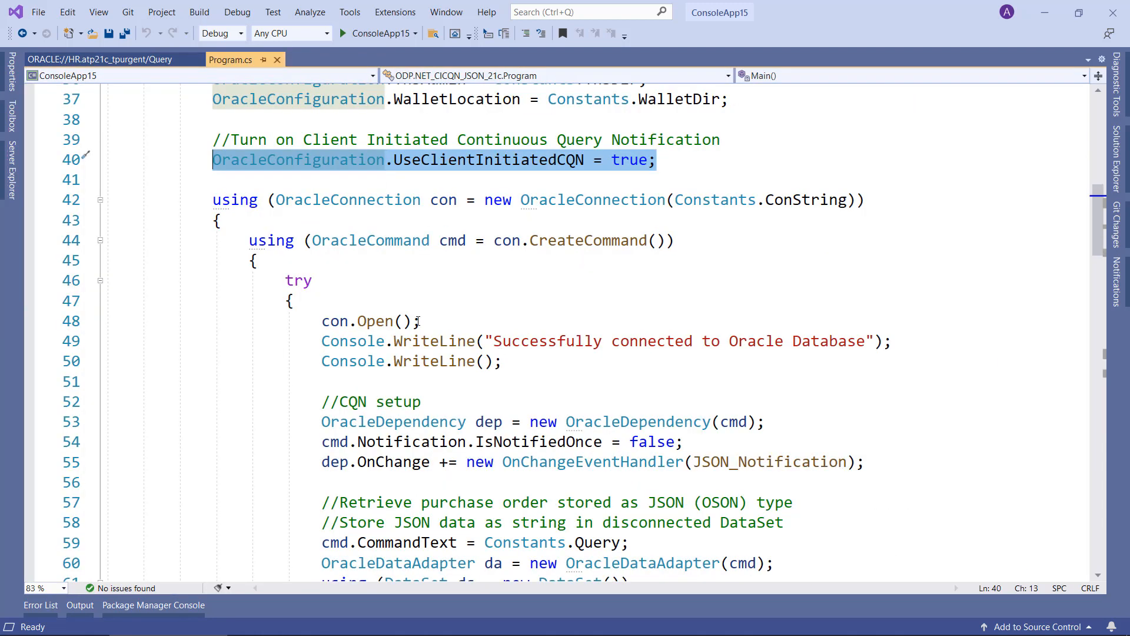
{"action": "mouse_move", "coordinate": [433, 360]}
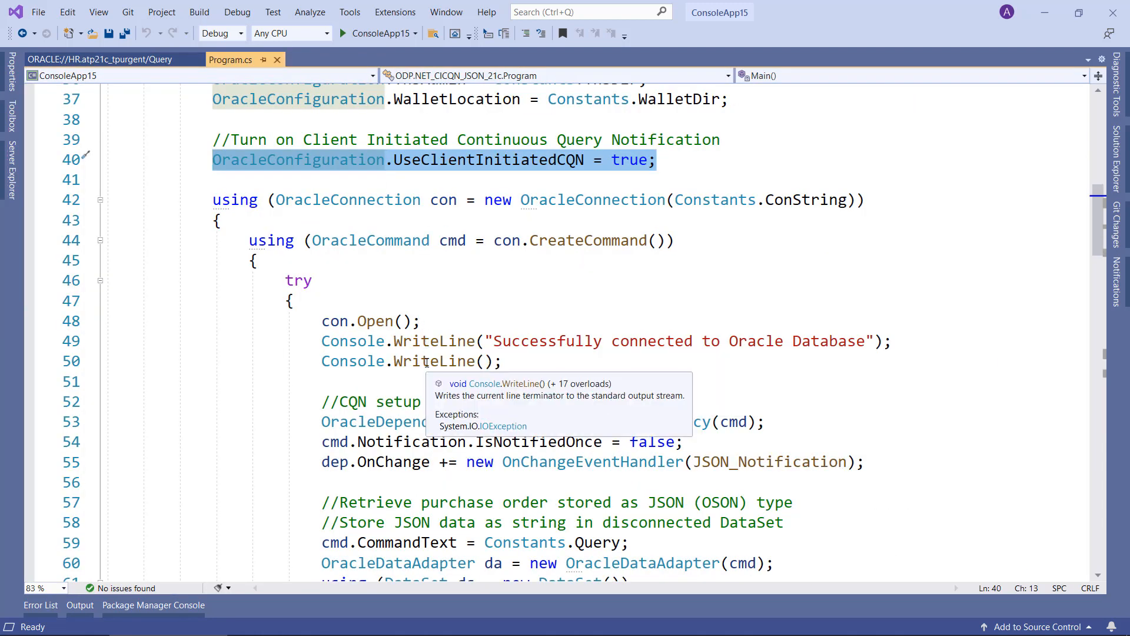
{"action": "scroll", "scroll_direction": "down", "scroll_amount": 3}
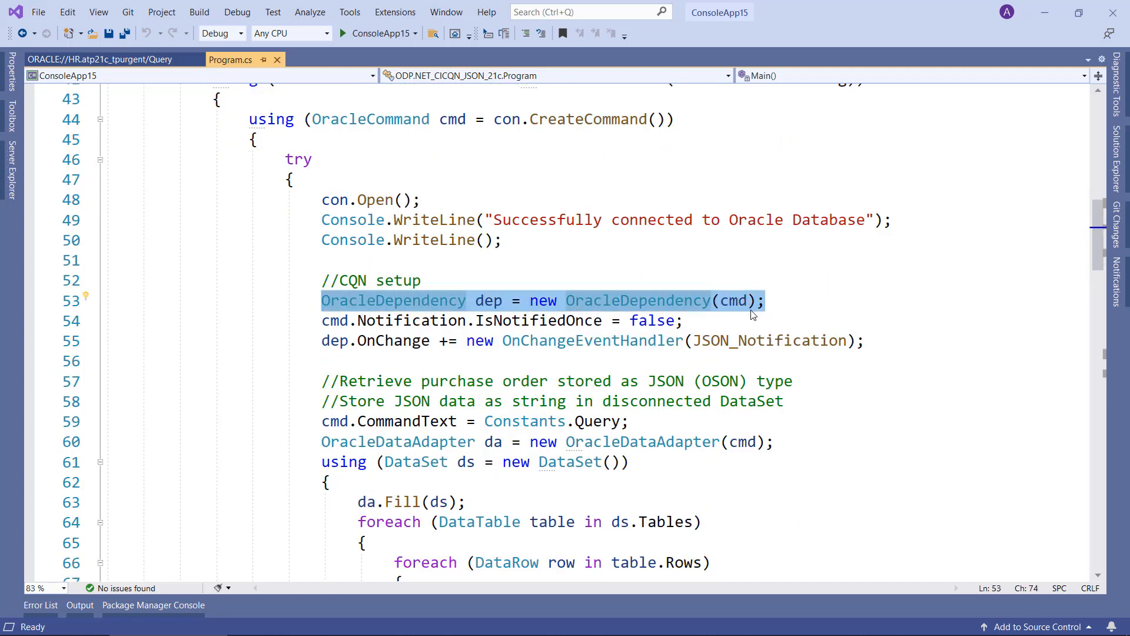
Step: Walk through the OracleDependency setup and JSON_Notification change-handler registration lines
{"action": "left_click", "coordinate": [682, 320]}
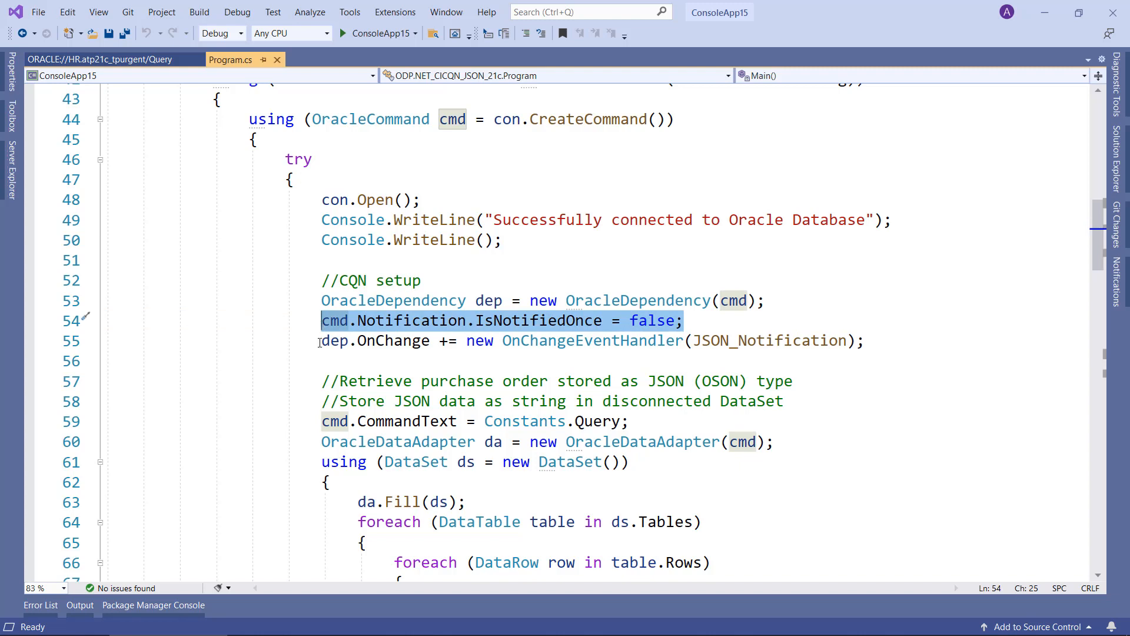
{"action": "left_click", "coordinate": [323, 340]}
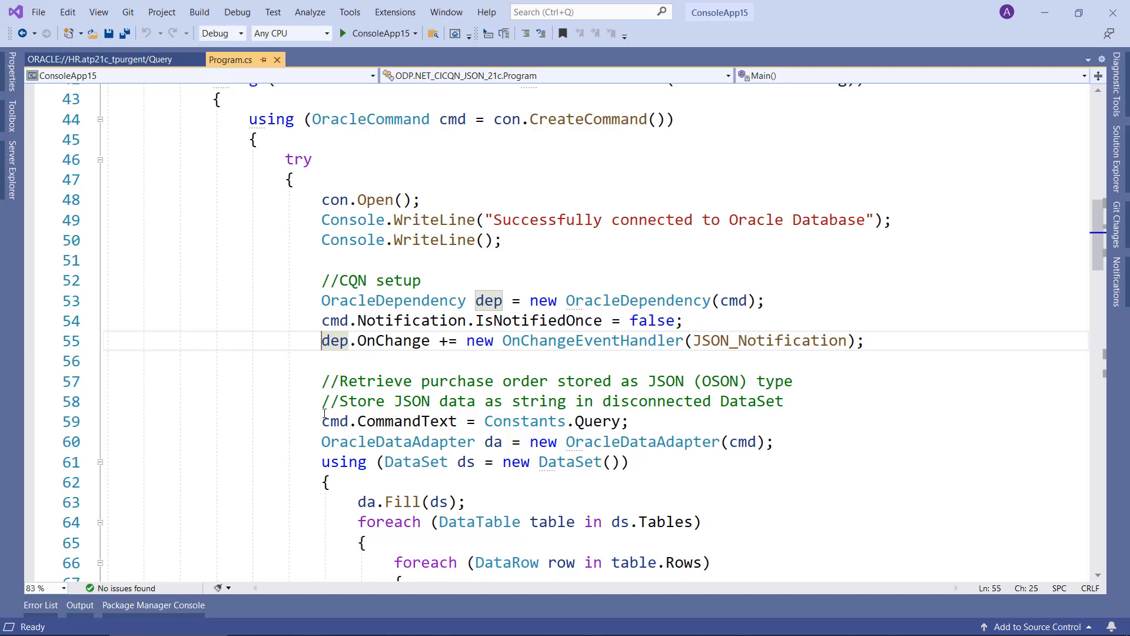
{"action": "scroll", "scroll_direction": "down", "scroll_amount": 3}
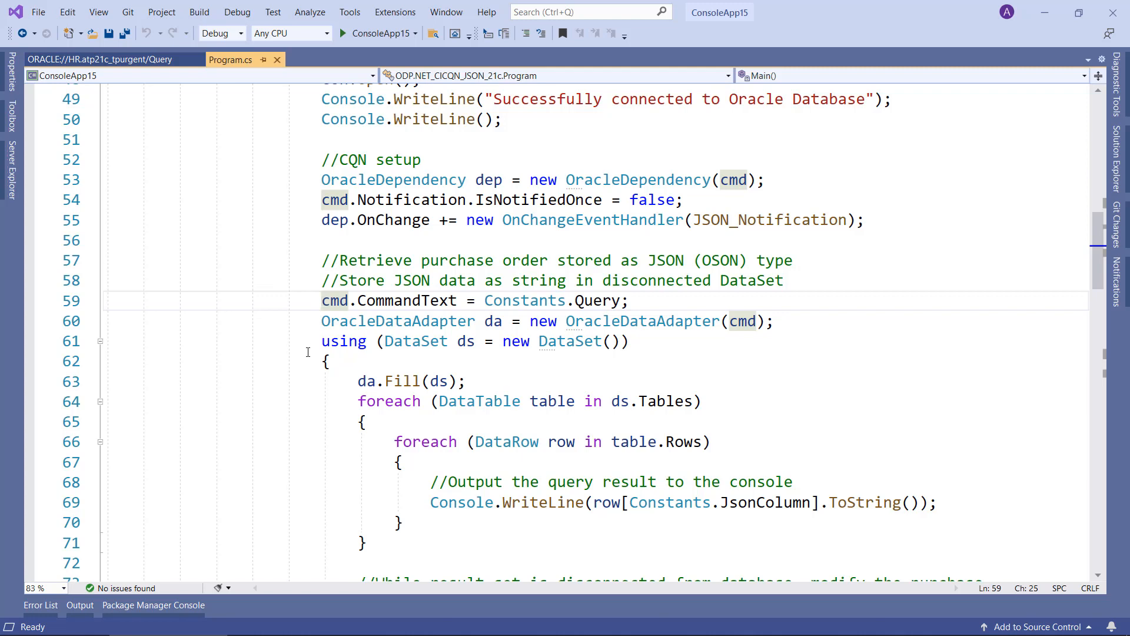
{"action": "scroll", "scroll_direction": "down", "scroll_amount": 3}
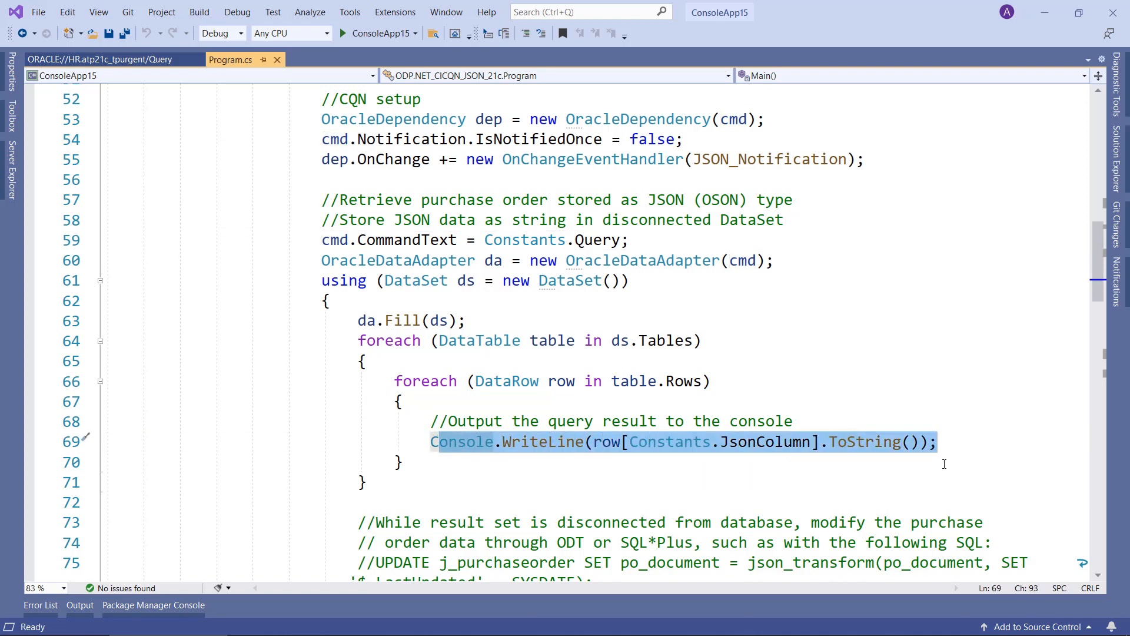
{"action": "scroll", "scroll_direction": "down", "scroll_amount": 3}
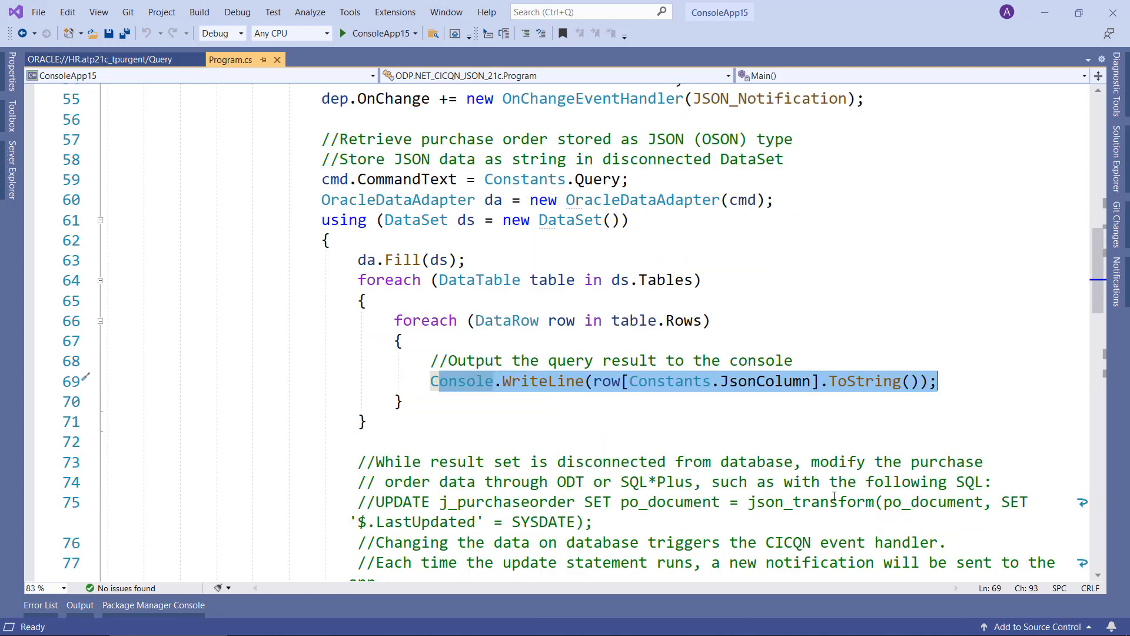
{"action": "scroll", "scroll_direction": "down", "scroll_amount": 3}
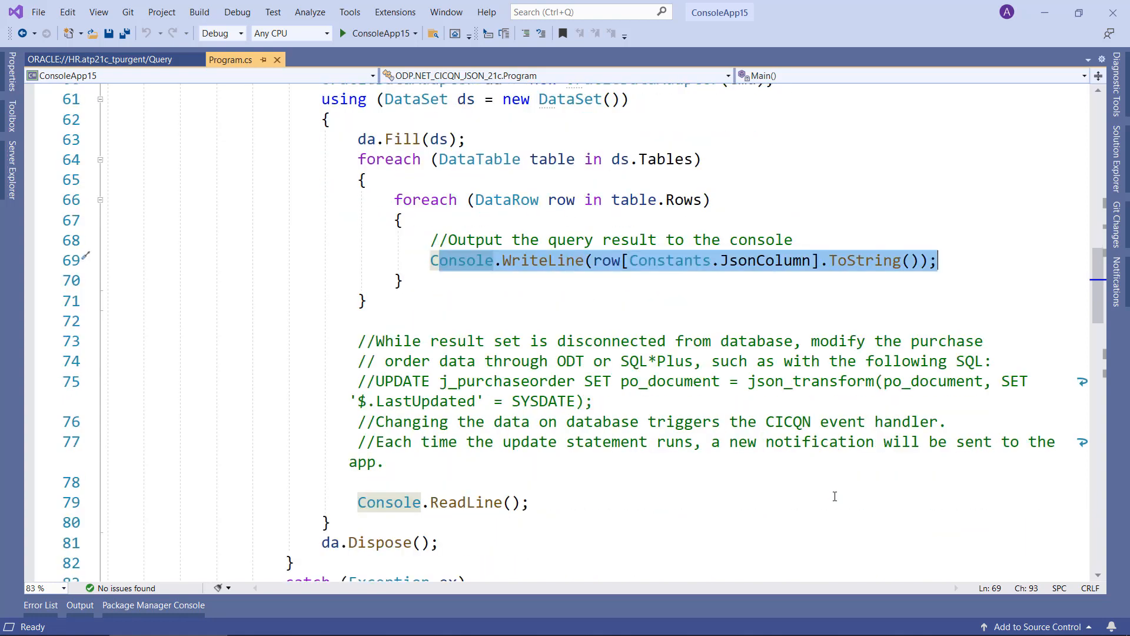
{"action": "scroll", "scroll_direction": "down", "scroll_amount": 3}
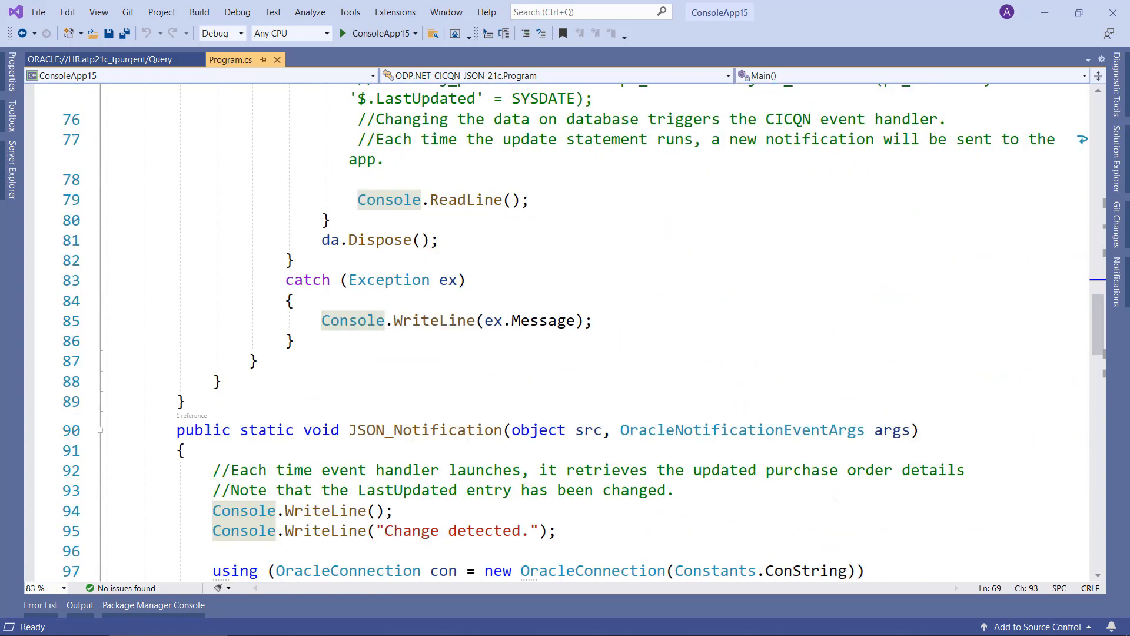
{"action": "scroll", "scroll_direction": "down", "scroll_amount": 3}
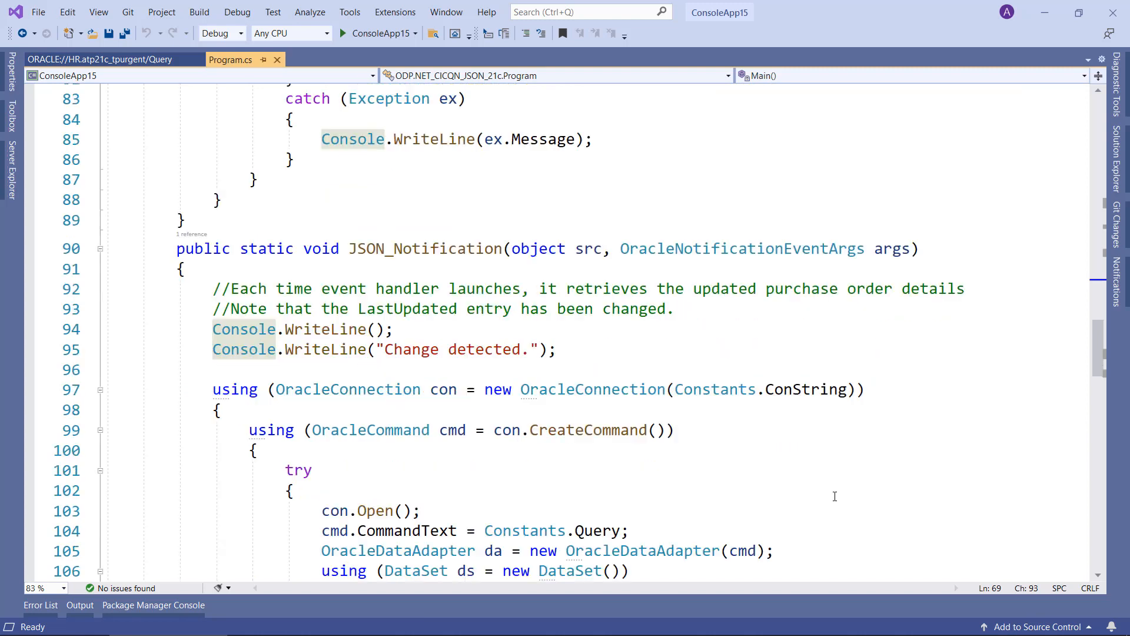
{"action": "scroll", "scroll_direction": "down", "scroll_amount": 3}
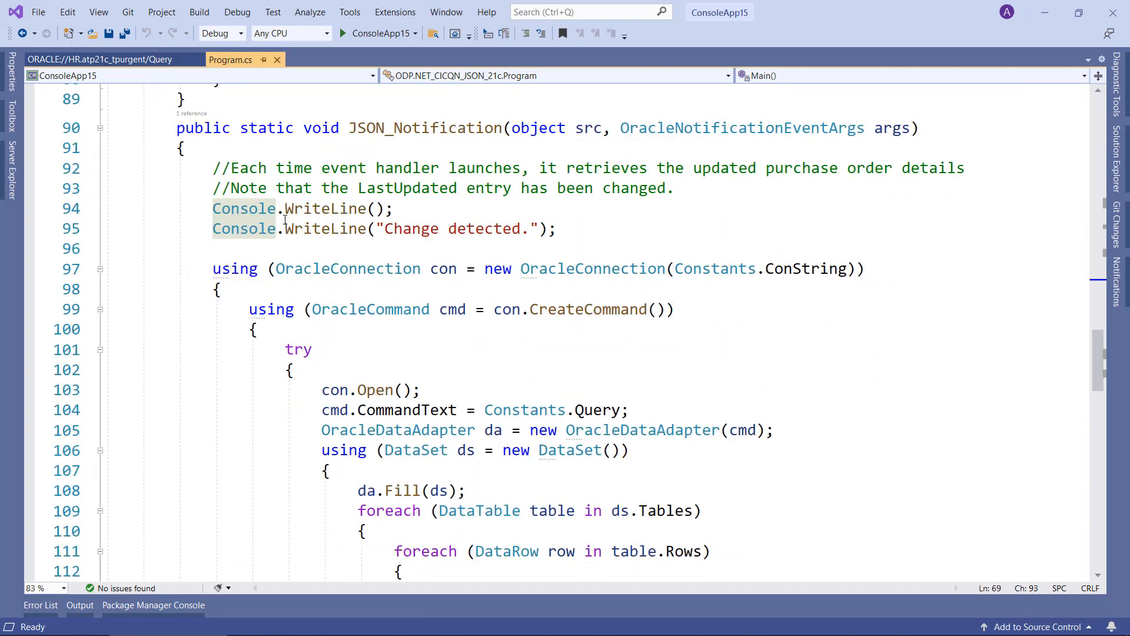
{"action": "left_click", "coordinate": [393, 208]}
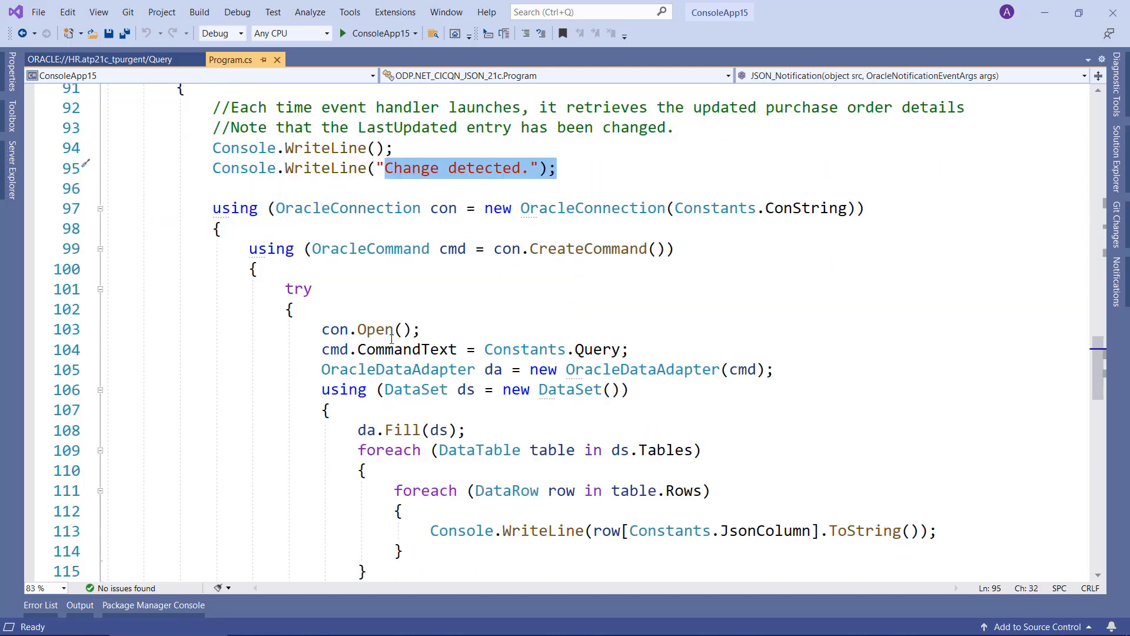
{"action": "scroll", "scroll_direction": "down", "scroll_amount": 3}
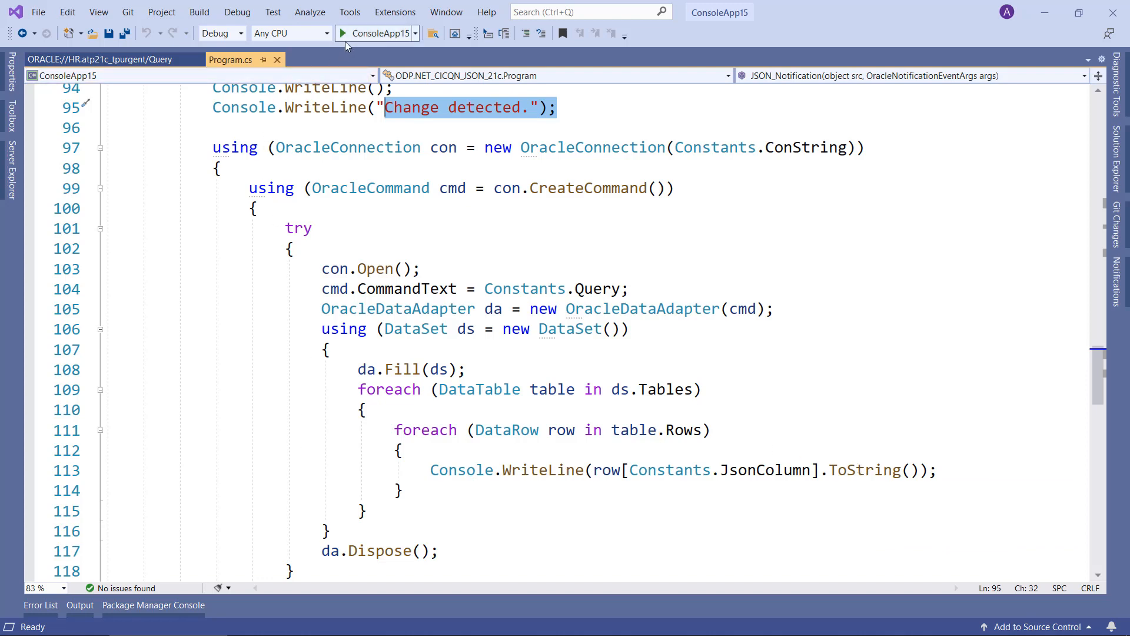
Step: Start ConsoleApp15 with debugging so the console connects to Oracle and prints purchase order 1600 as JSON
{"action": "left_click", "coordinate": [376, 33]}
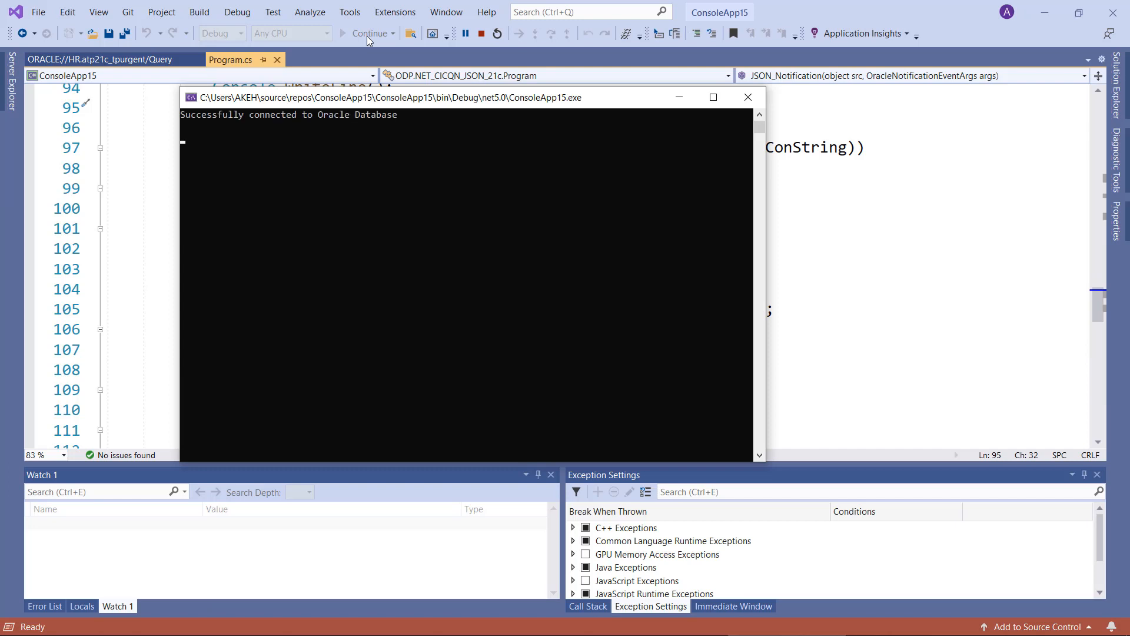
{"action": "left_click", "coordinate": [368, 33]}
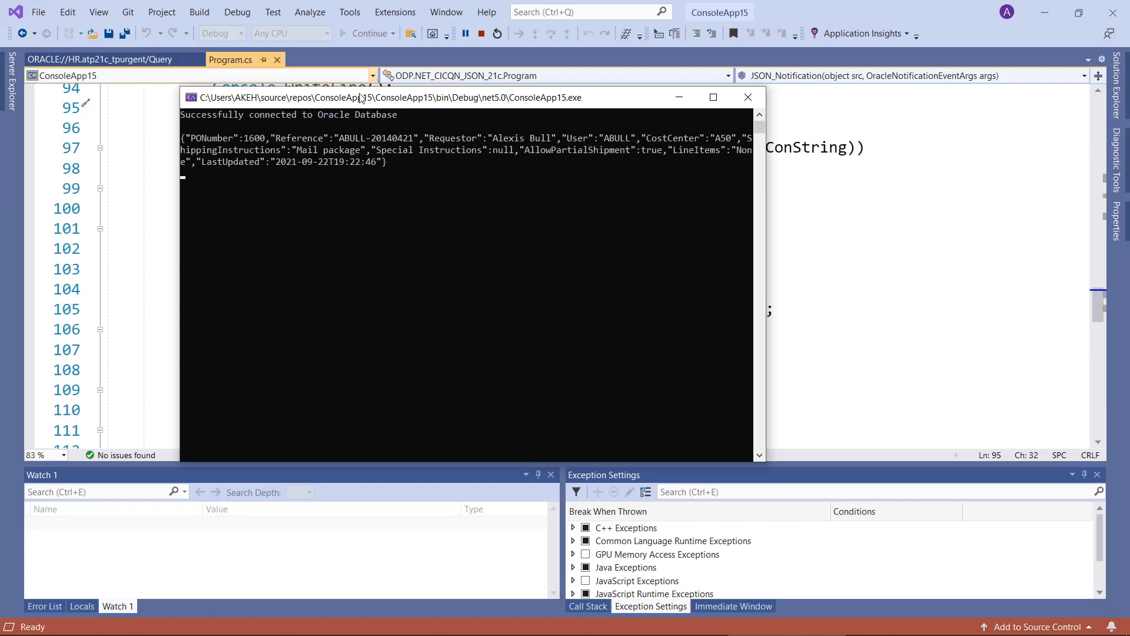
{"action": "mouse_move", "coordinate": [357, 124]}
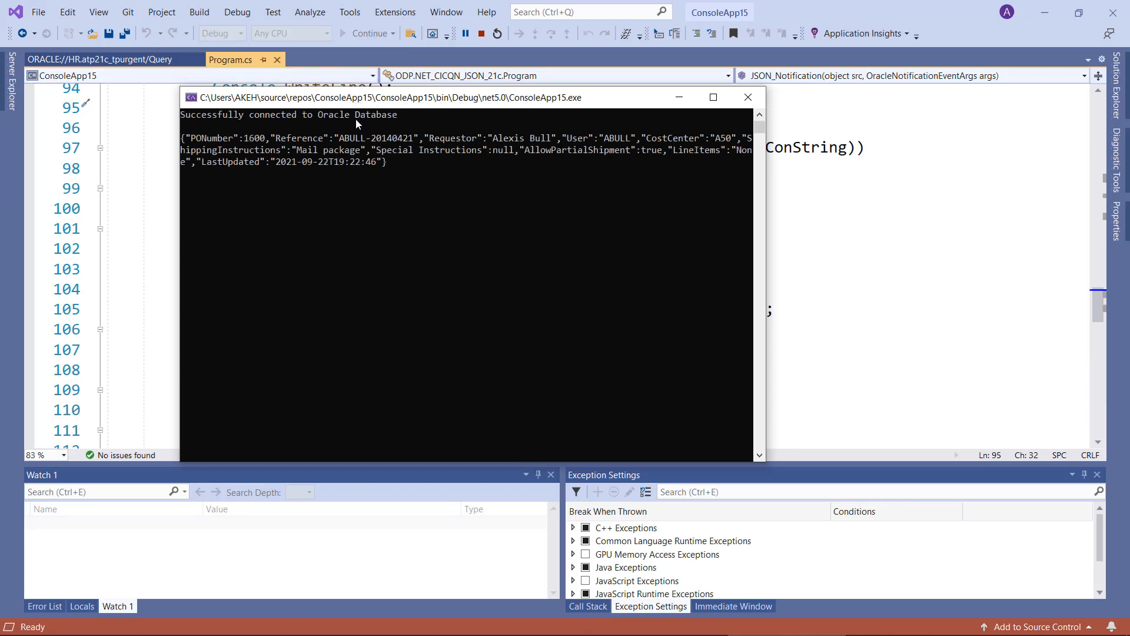
{"action": "mouse_move", "coordinate": [220, 159]}
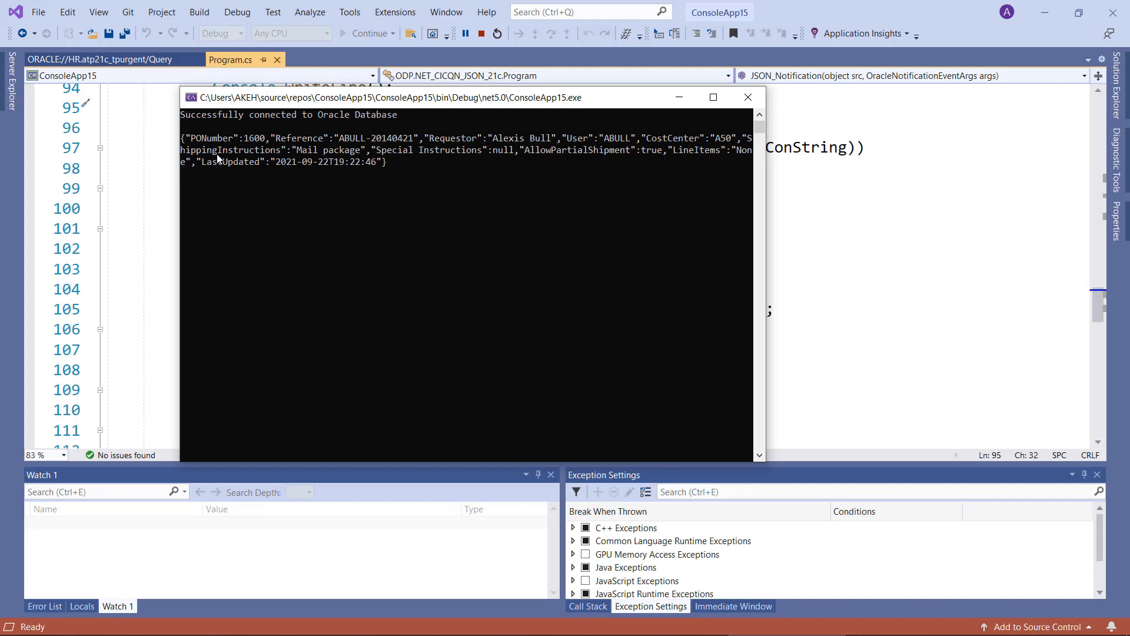
{"action": "mouse_move", "coordinate": [223, 195]}
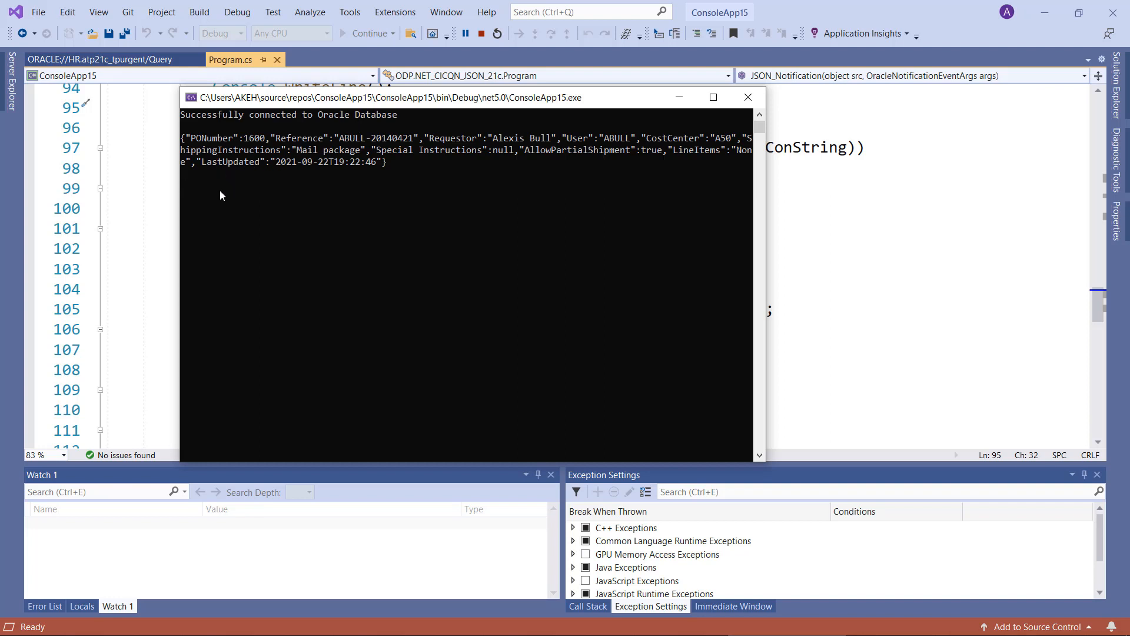
{"action": "mouse_move", "coordinate": [272, 170]}
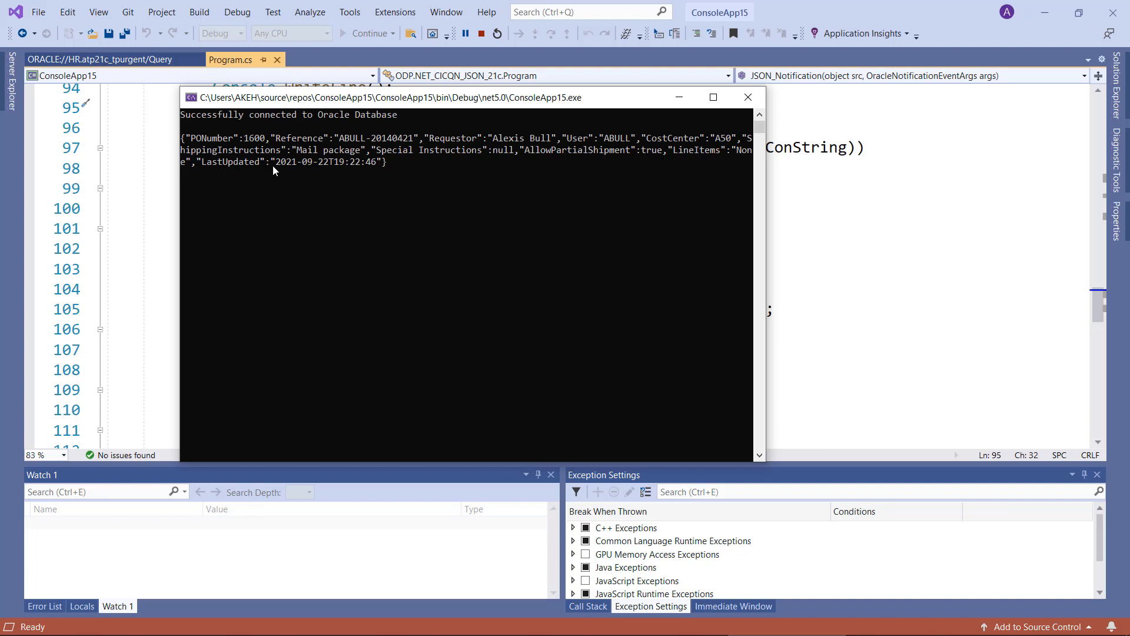
{"action": "mouse_move", "coordinate": [371, 172]}
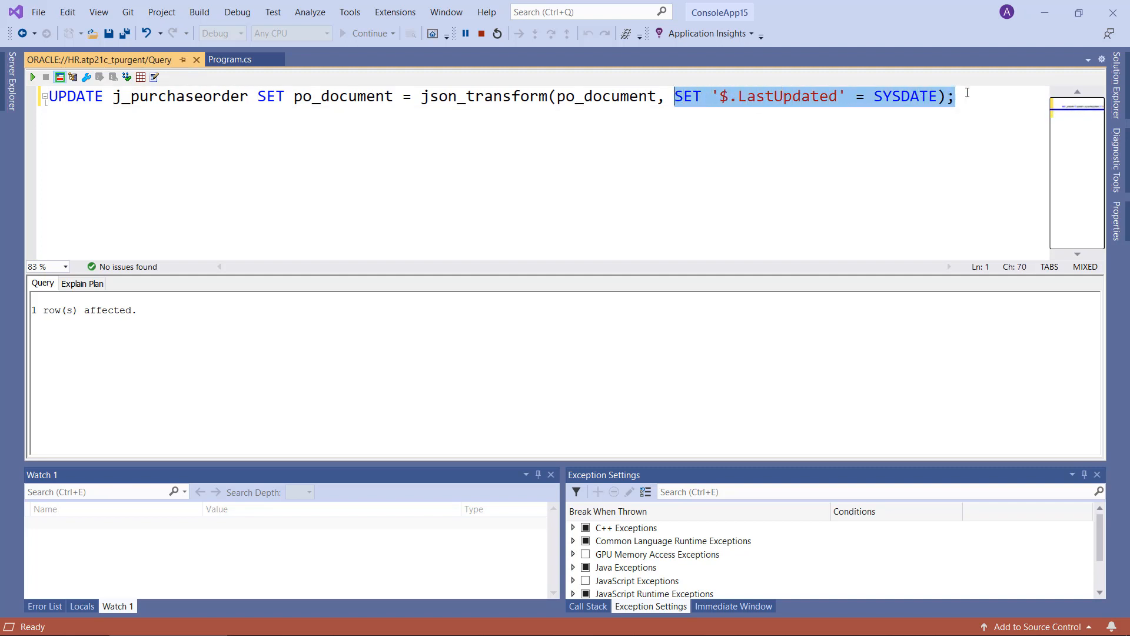
Step: Execute the UPDATE j_purchaseorder statement setting LastUpdated to SYSDATE, affecting 1 row
{"action": "left_click", "coordinate": [955, 96]}
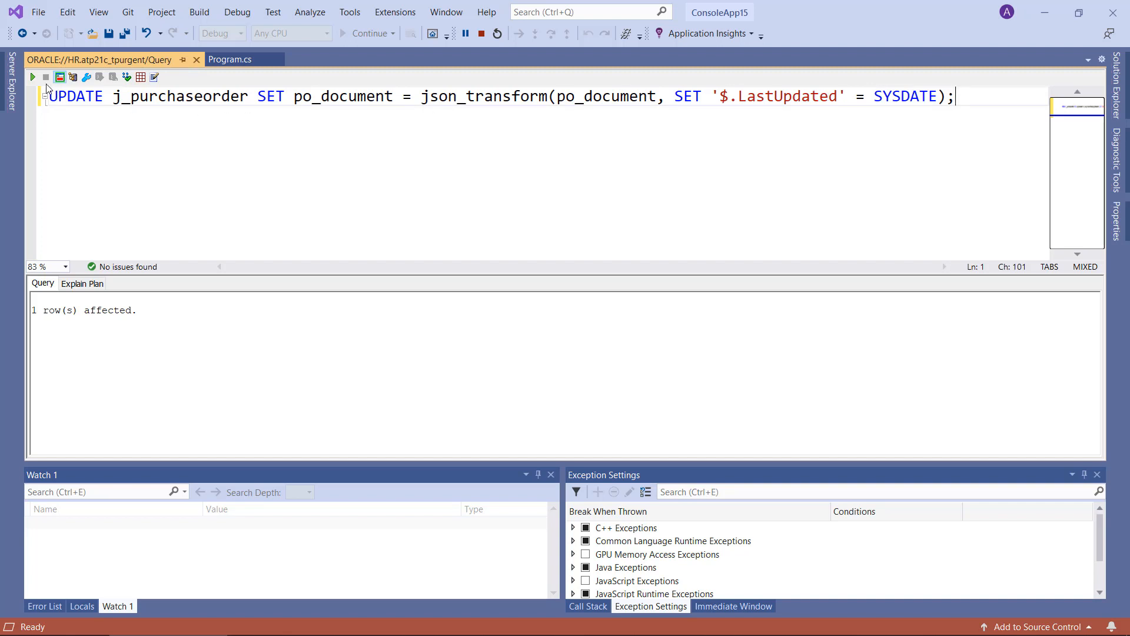
{"action": "mouse_move", "coordinate": [32, 78]}
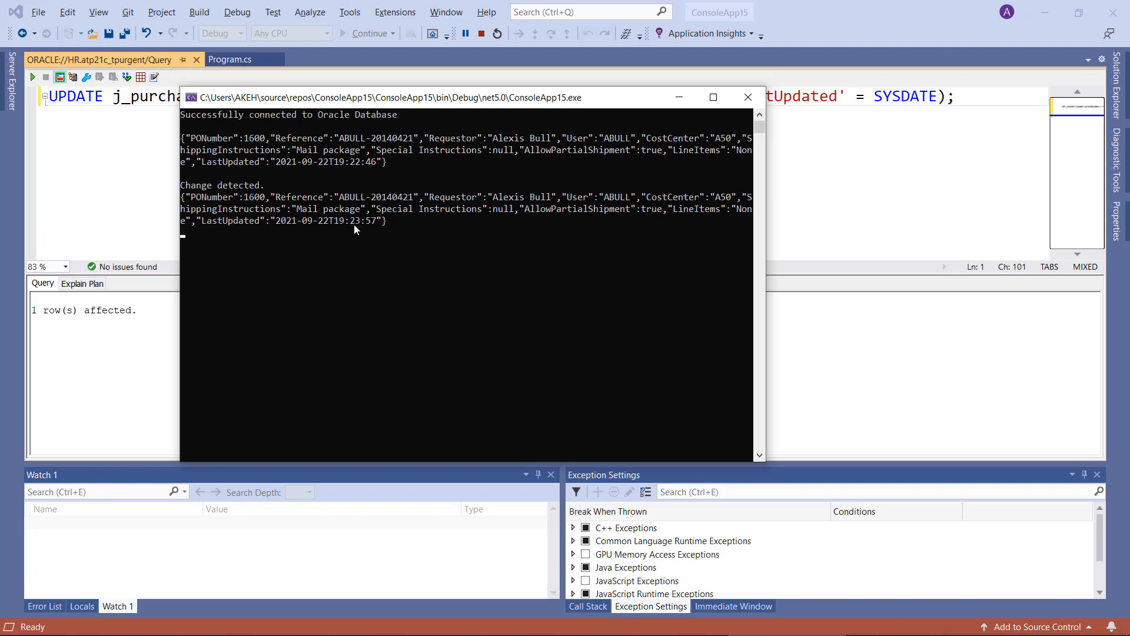
{"action": "mouse_move", "coordinate": [375, 227]}
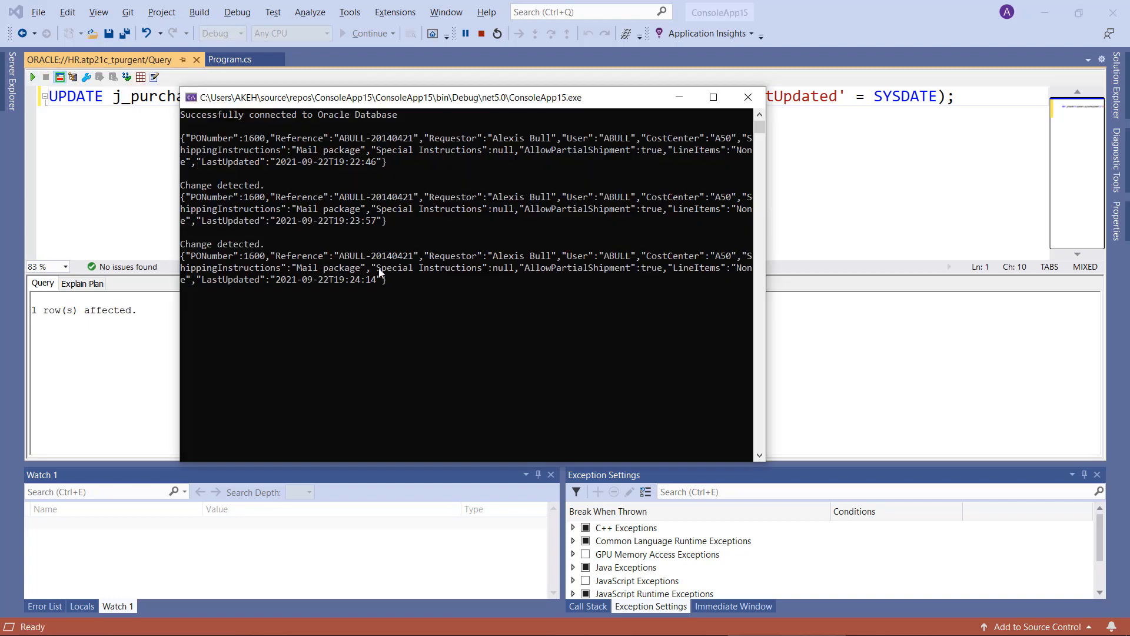
Step: View the 'Change detected.' console output and select the latest LastUpdated timestamp
{"action": "left_click", "coordinate": [386, 285]}
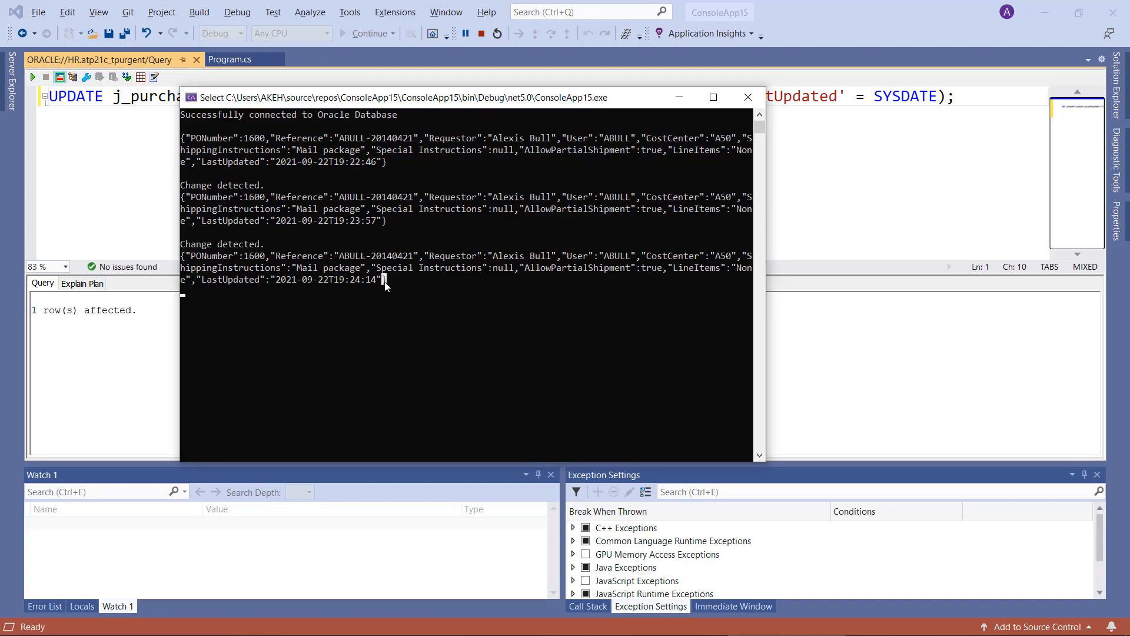
{"action": "double_click", "coordinate": [328, 279]}
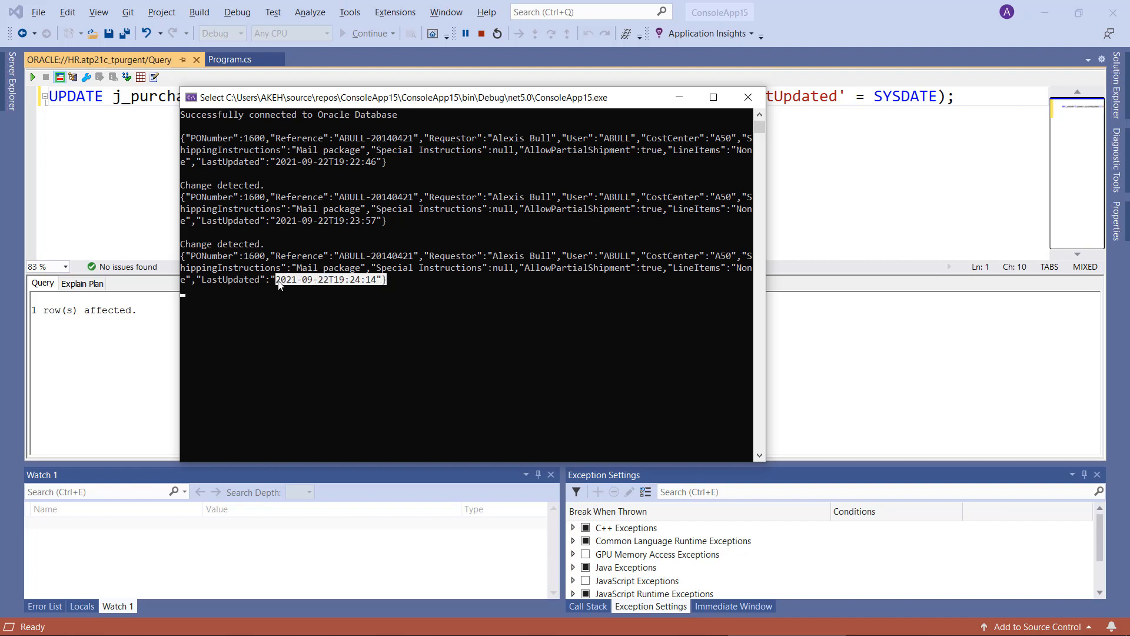